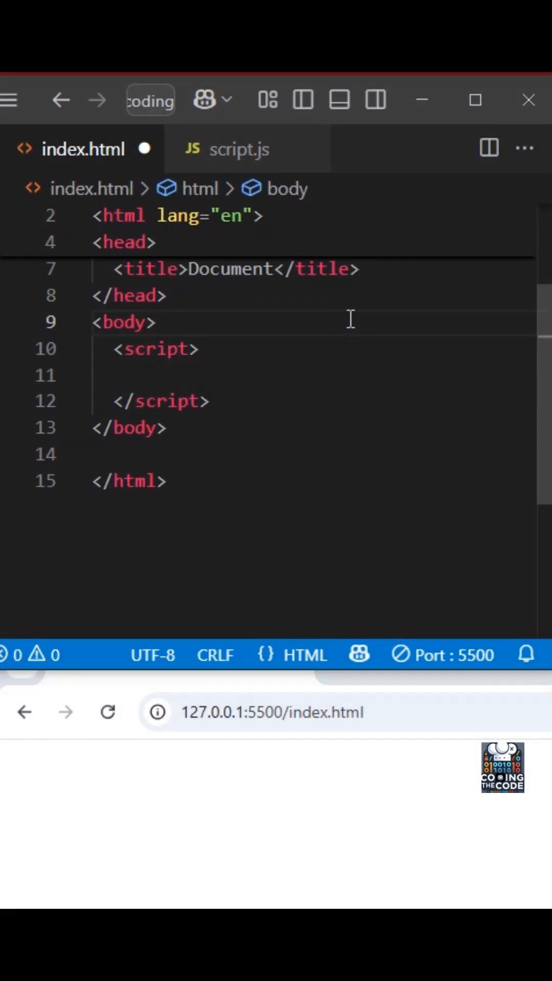
Step: Insert <div id="clock"></div> above the script and begin a const declaration inside it
{"action": "key", "text": "enter"}
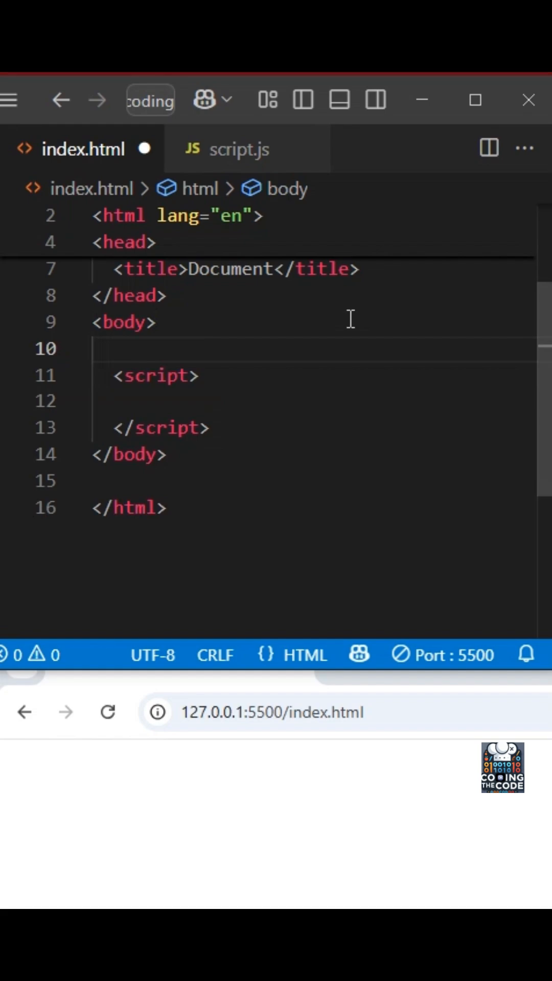
{"action": "type", "text": "<div id=\"clock\"></div>"}
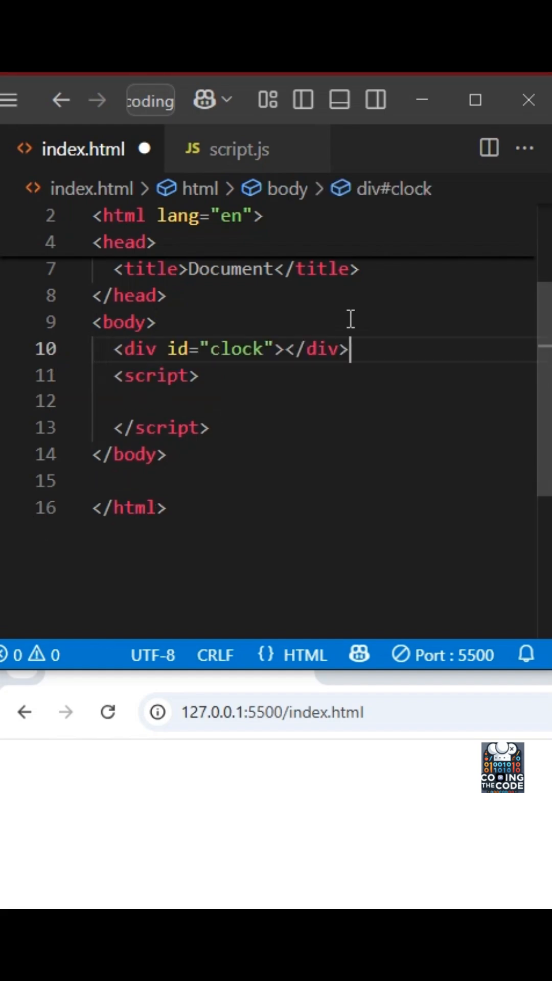
{"action": "type", "text": "const now"}
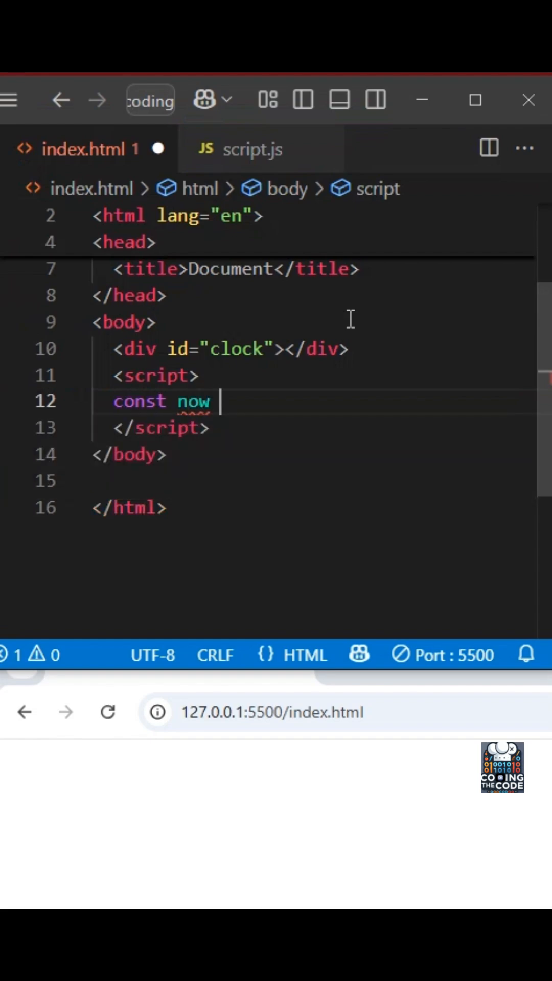
Step: Write const now = new Date() and set document.getElementById("clock").innerText = now
{"action": "type", "text": "= new Date();"}
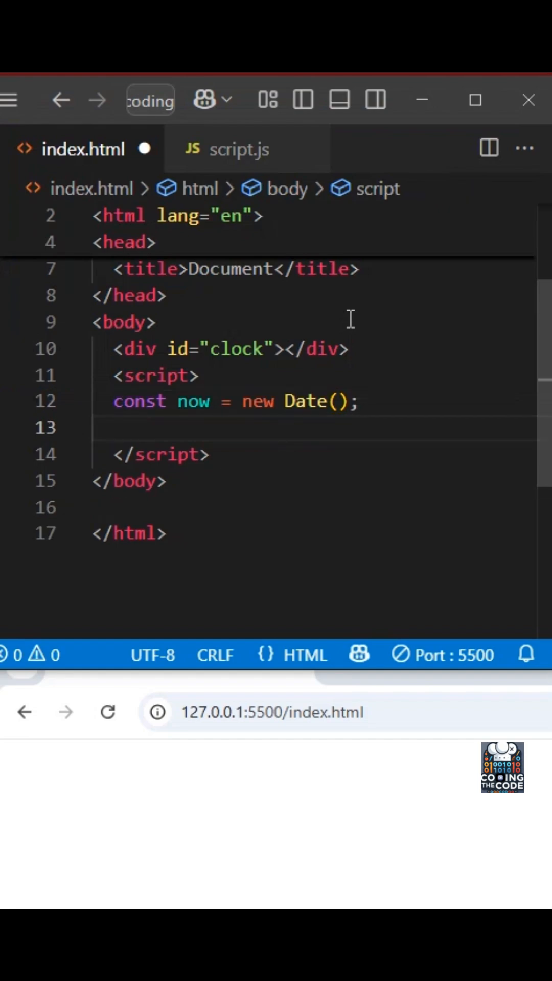
{"action": "left_click", "coordinate": [113, 428]}
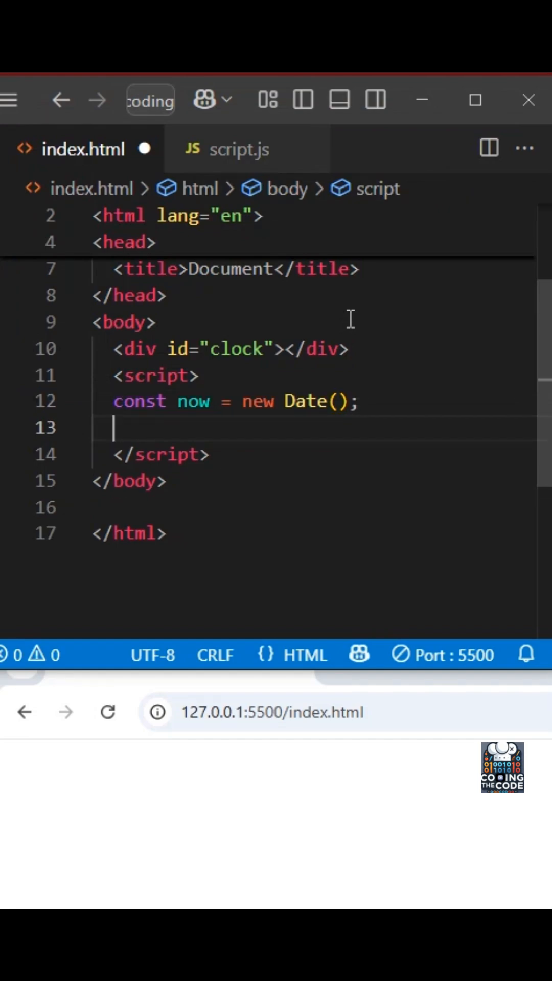
{"action": "type", "text": "docu"}
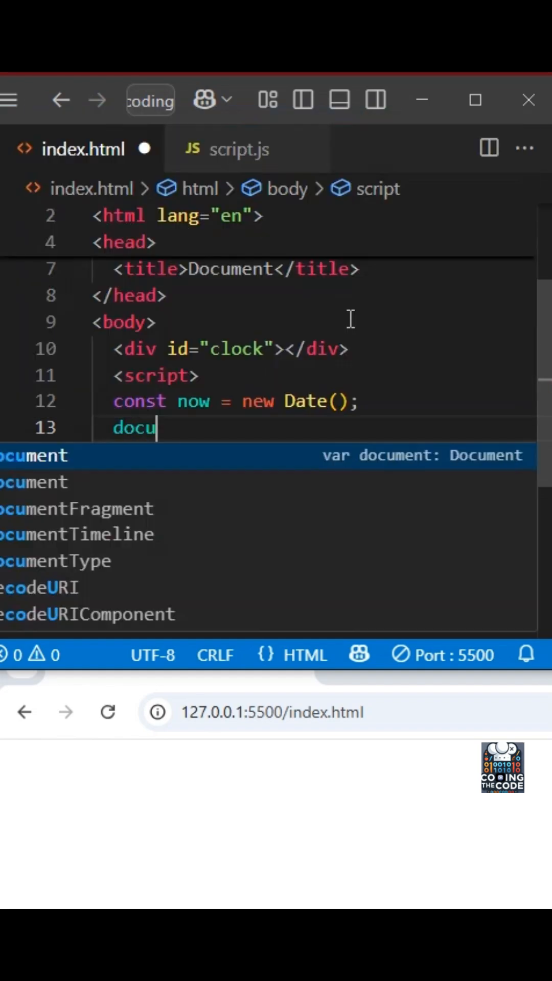
{"action": "type", "text": "ment.getel"}
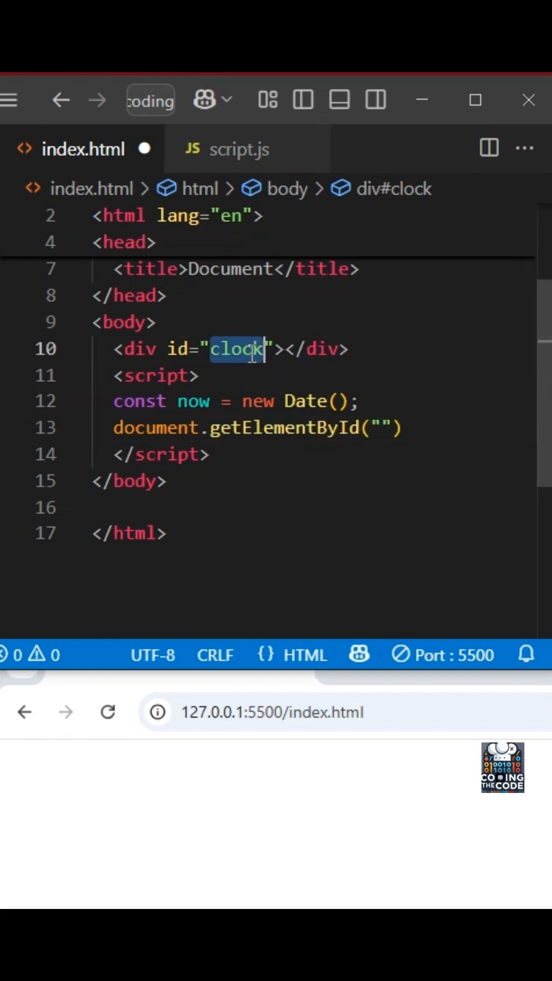
{"action": "type", "text": "clock"}
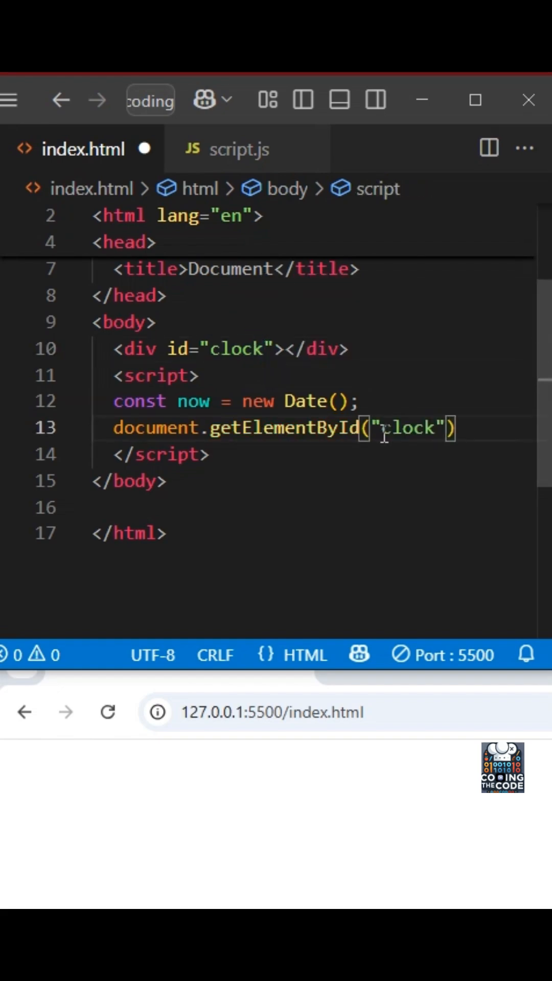
{"action": "type", "text": ".innerT"}
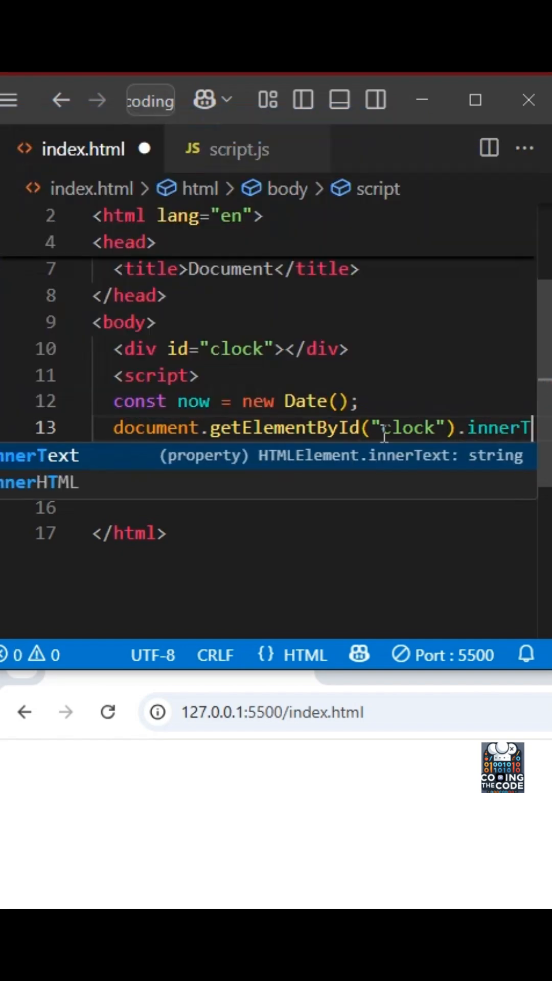
{"action": "type", "text": "innerText = now;"}
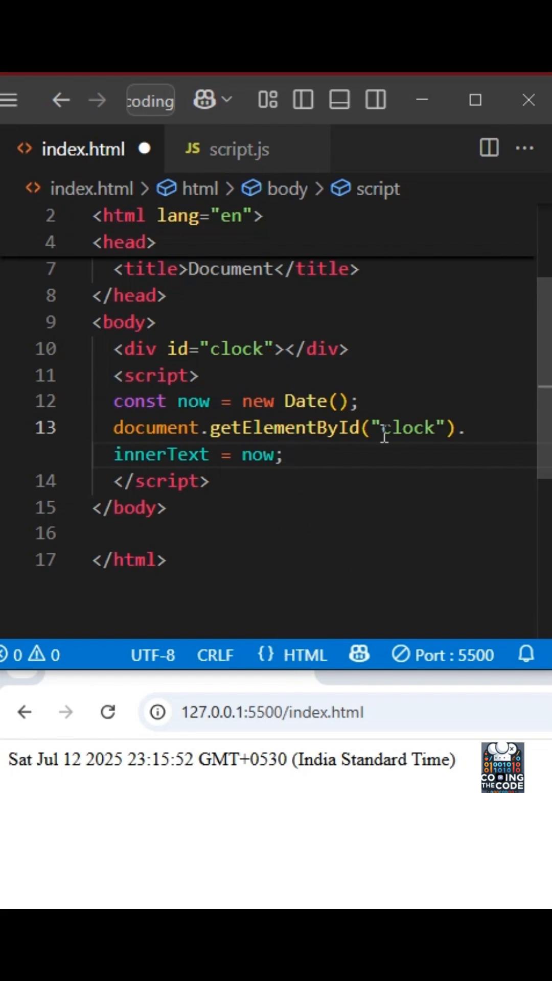
Step: Change the clock text to now.toLocaleTimeString() and begin a setInterval call above
{"action": "double_click", "coordinate": [193, 401]}
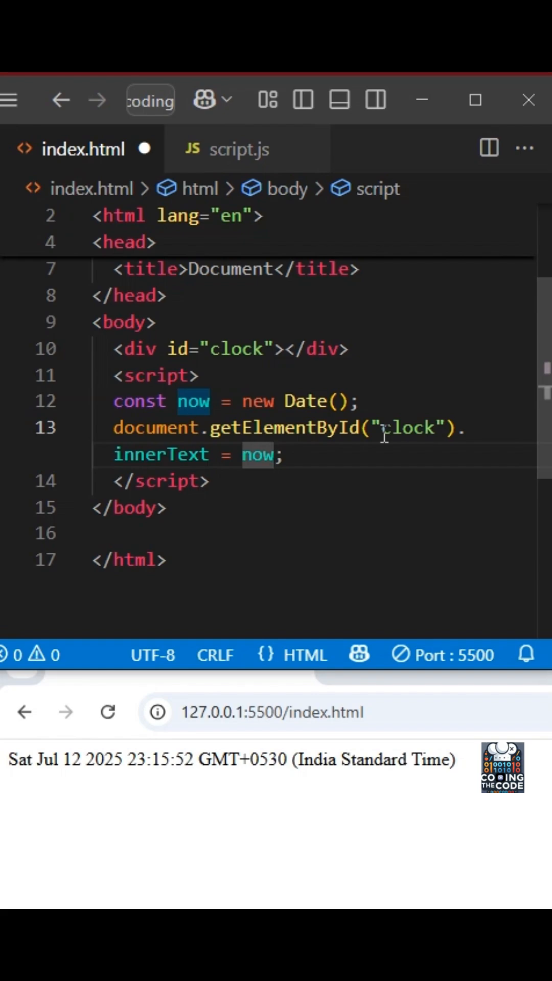
{"action": "type", "text": ".toLocaleTimeString("}
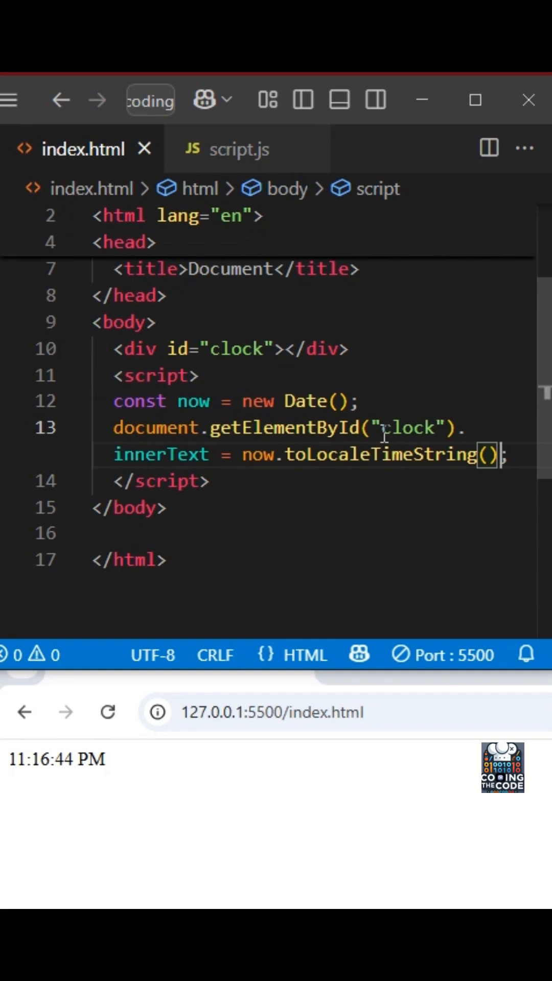
{"action": "type", "text": "setInterval("}
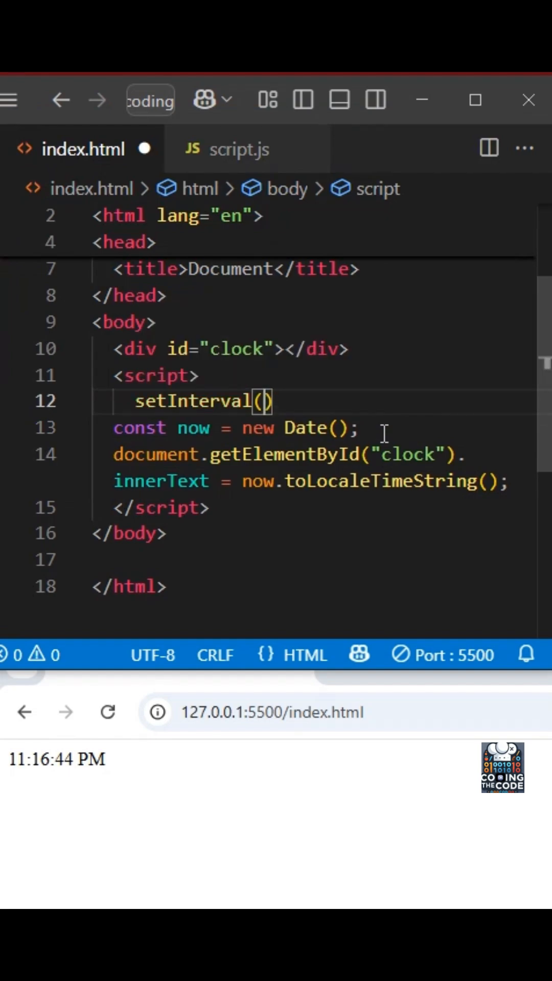
Step: Wrap the Date and innerText lines in a setInterval(()=>{...}, 1000) callback so the clock ticks
{"action": "type", "text": "("}
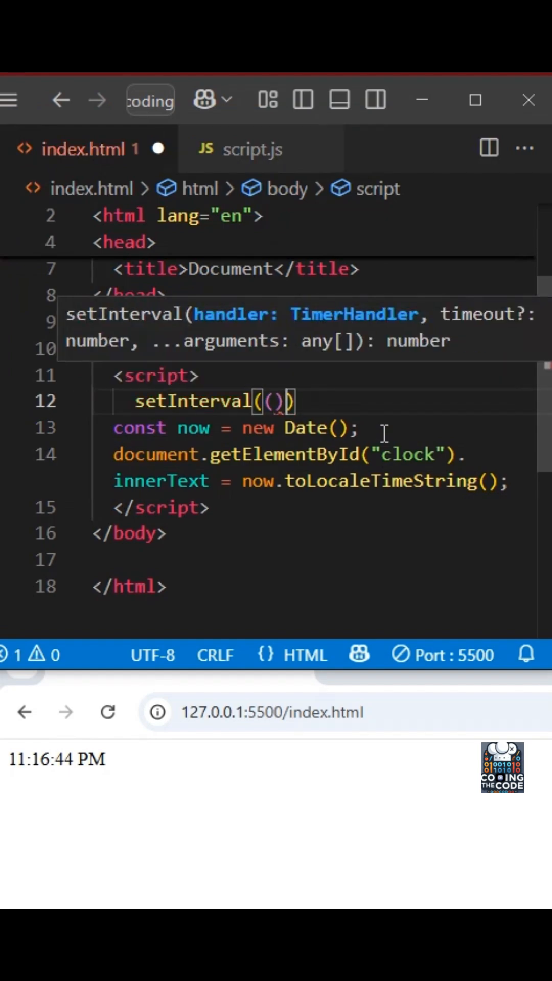
{"action": "type", "text": "=>{}"}
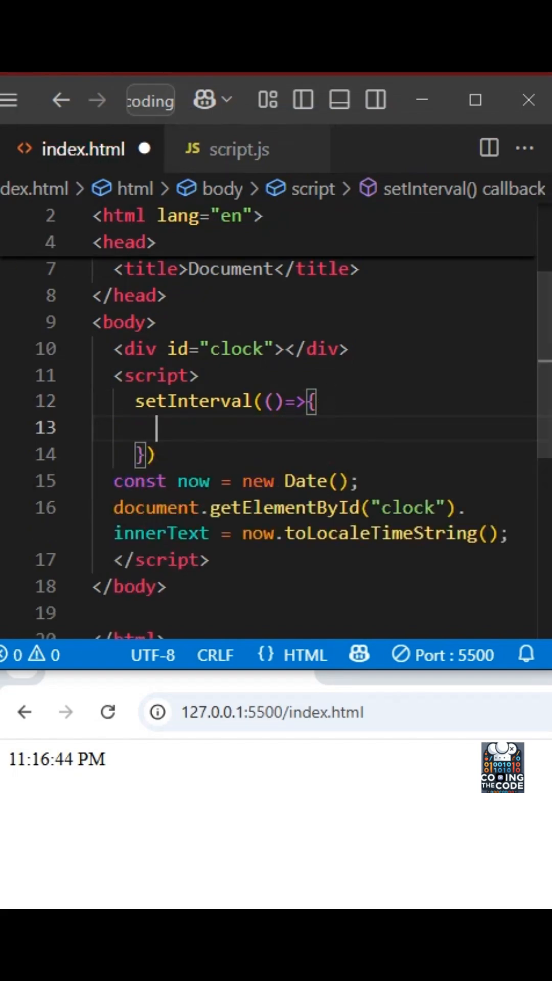
{"action": "left_click_drag", "start_coordinate": [114, 481], "coordinate": [507, 534]}
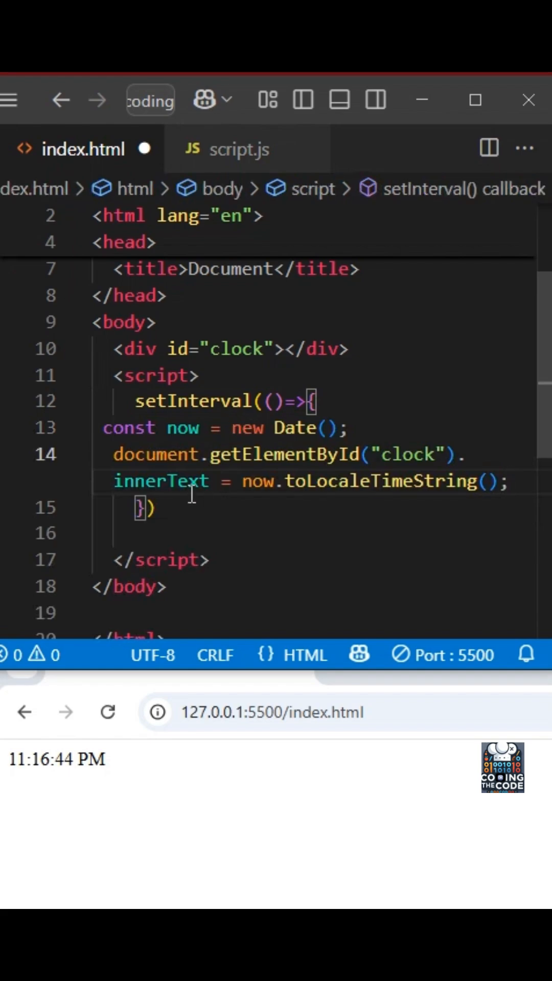
{"action": "type", "text": ",1"}
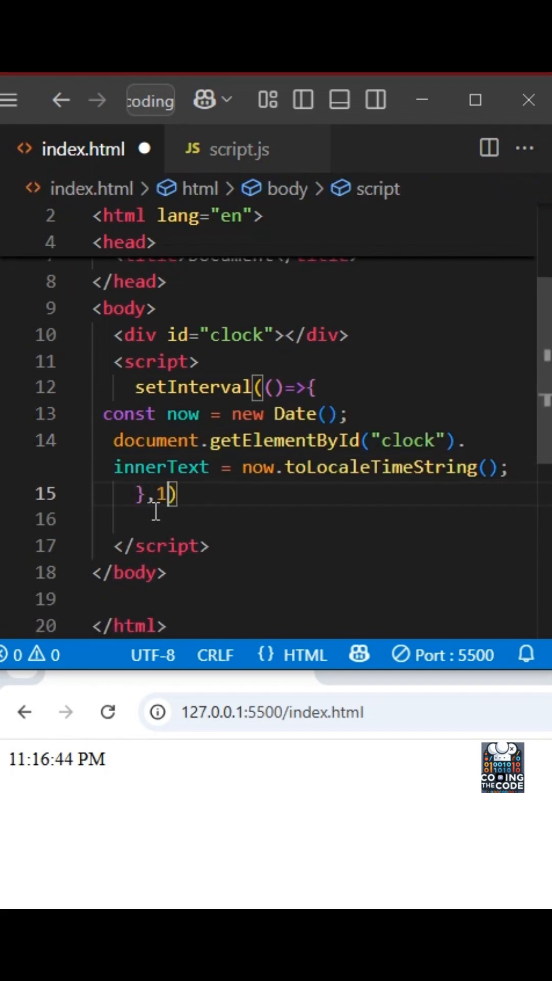
{"action": "type", "text": "000"}
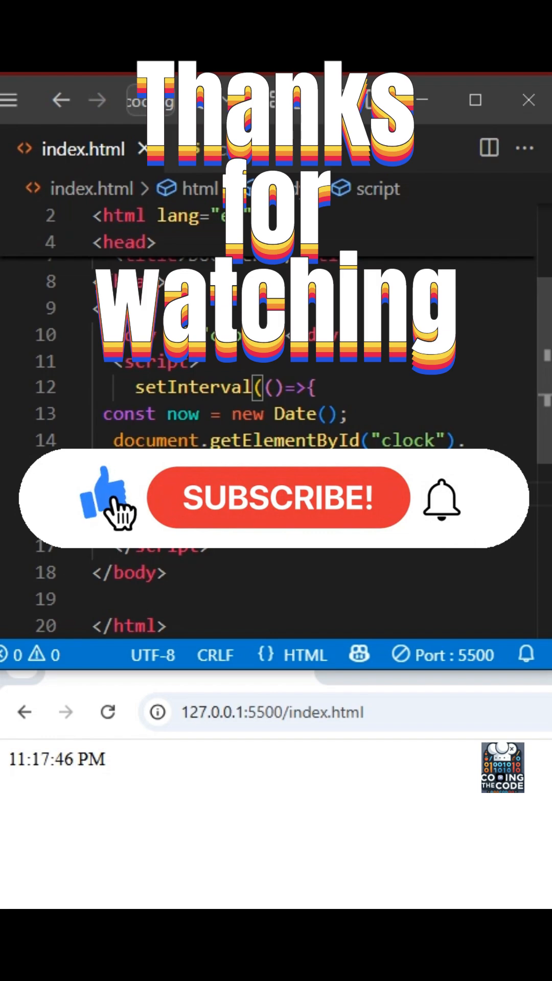
{"action": "left_click", "coordinate": [275, 499]}
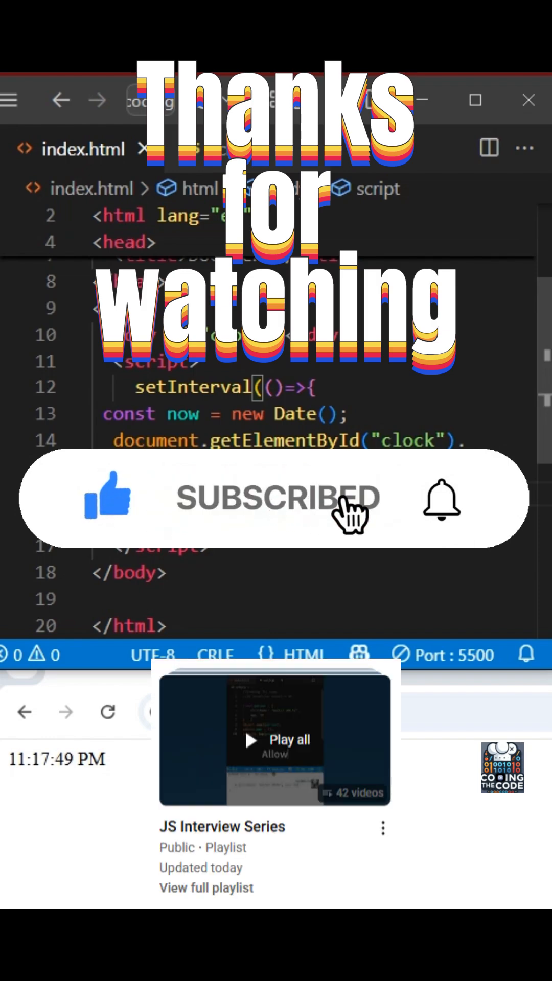